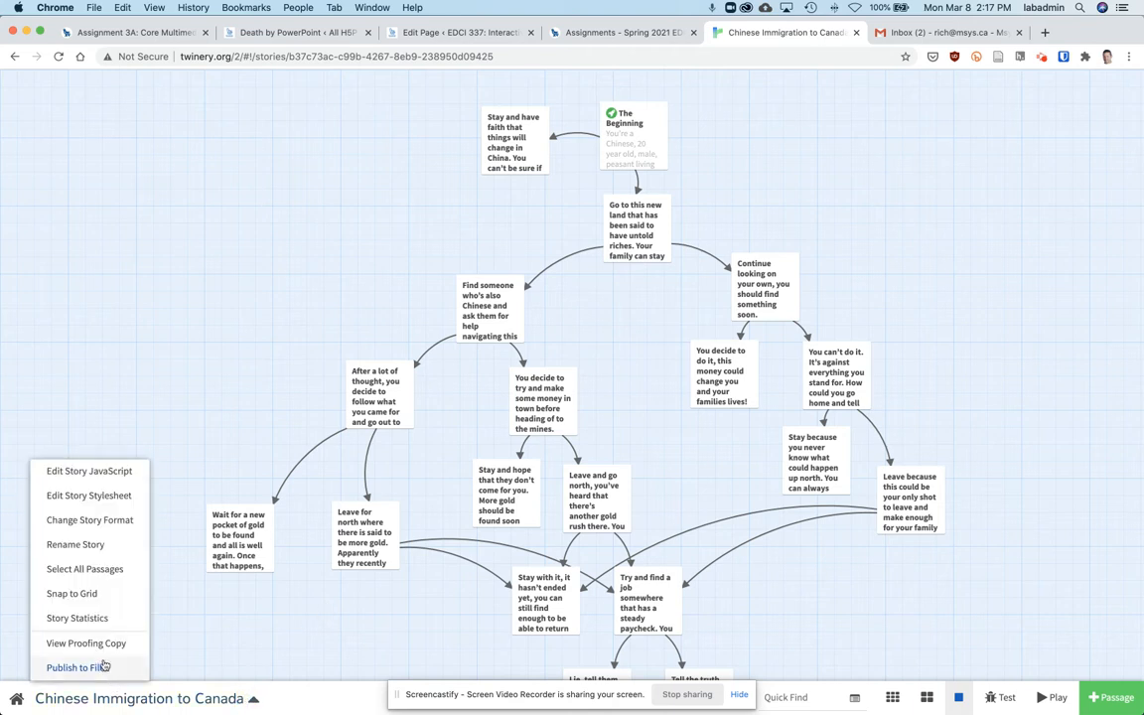
Step: Publish 'Chinese Immigration to Canada' to an HTML file saved in Downloads
{"action": "left_click", "coordinate": [80, 668]}
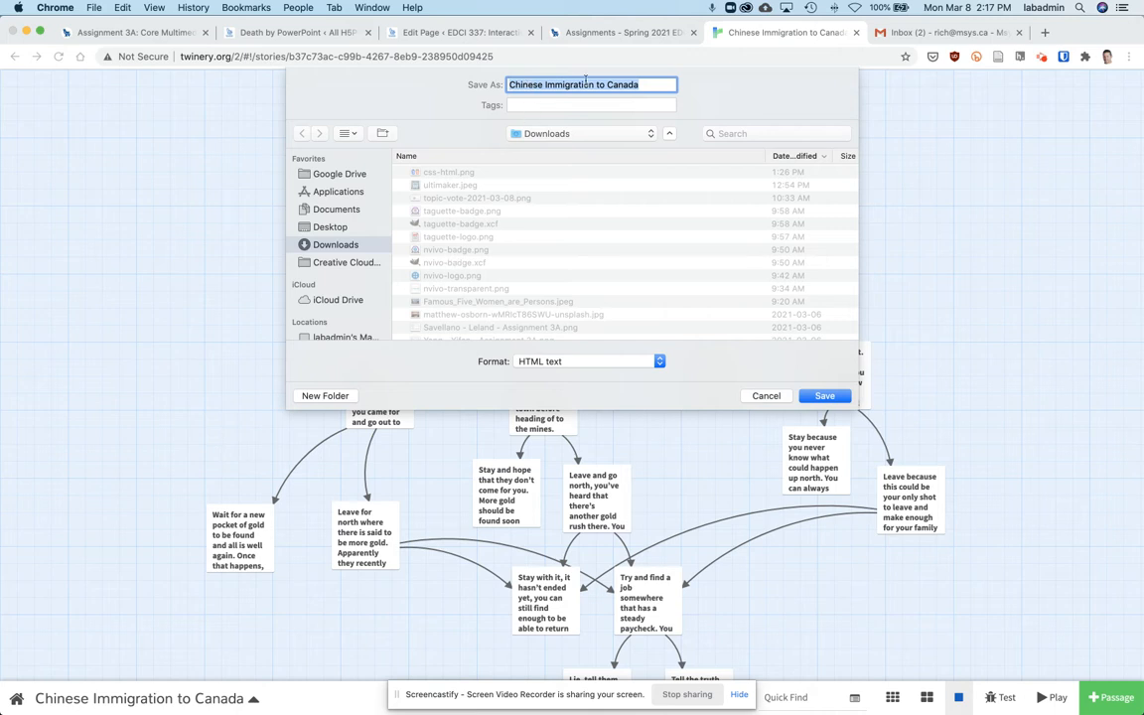
{"action": "mouse_move", "coordinate": [586, 87]}
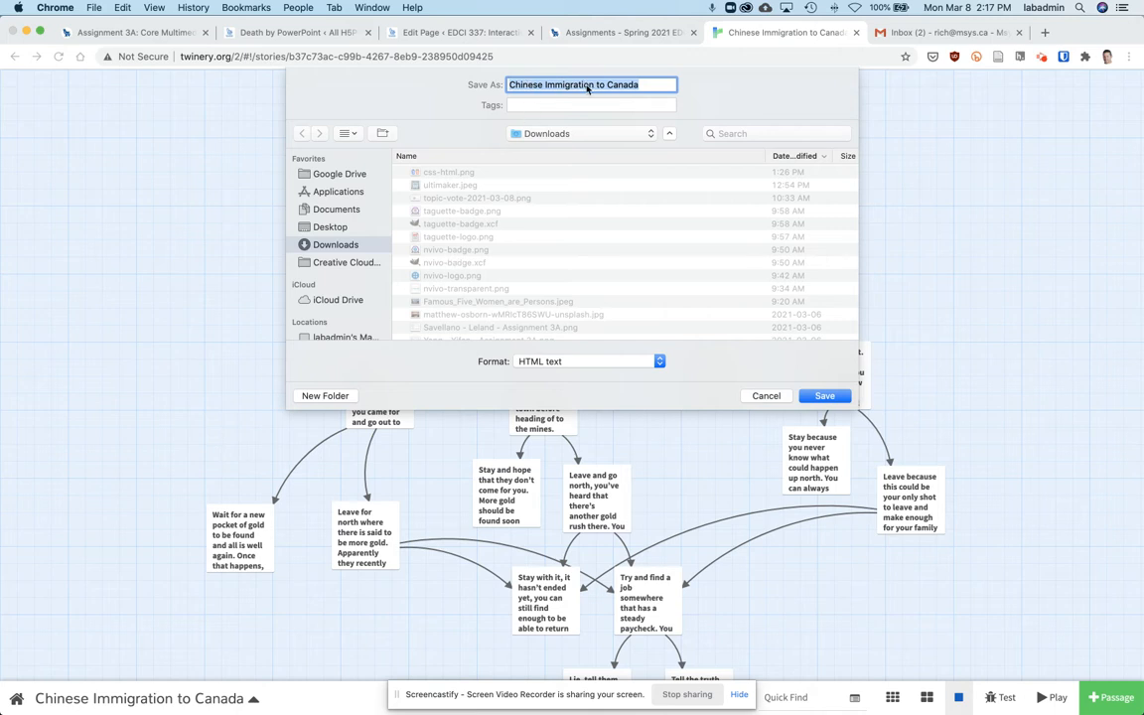
{"action": "mouse_move", "coordinate": [341, 268]}
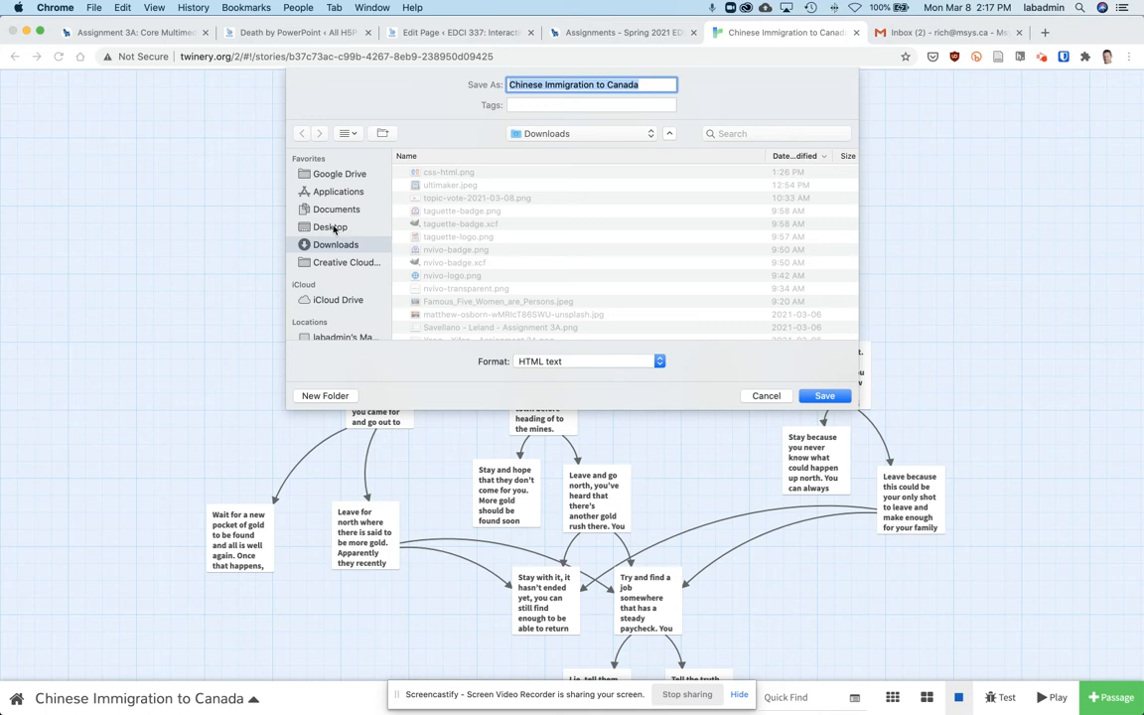
{"action": "mouse_move", "coordinate": [524, 370]}
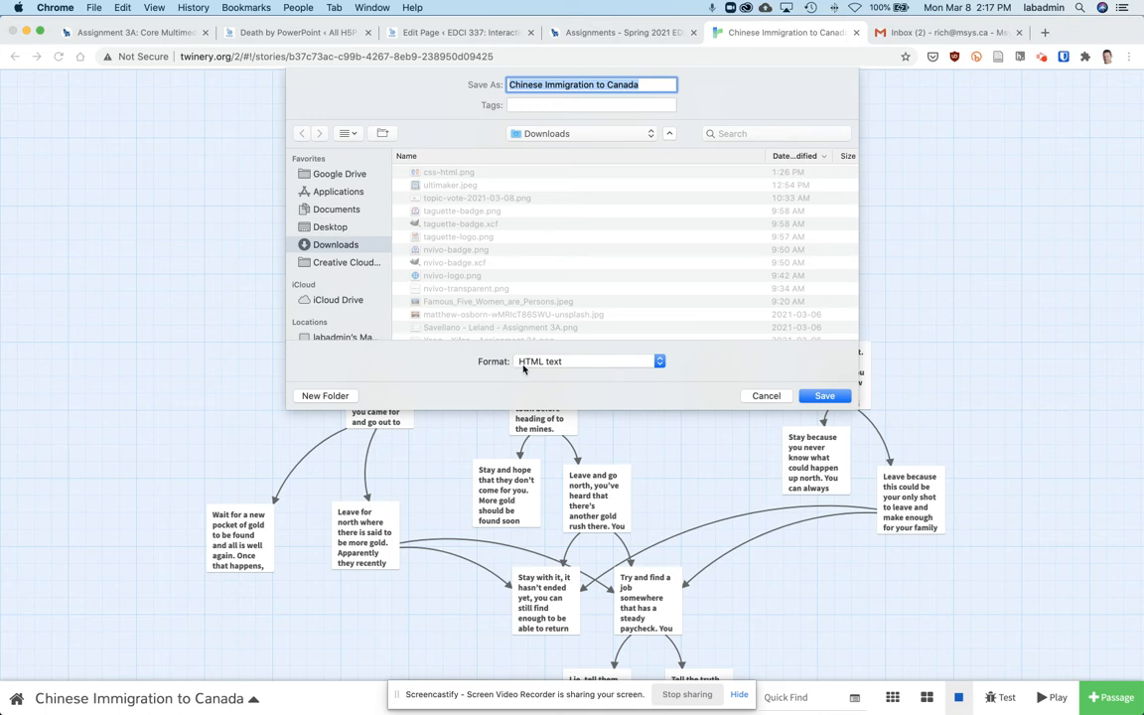
{"action": "mouse_move", "coordinate": [564, 373]}
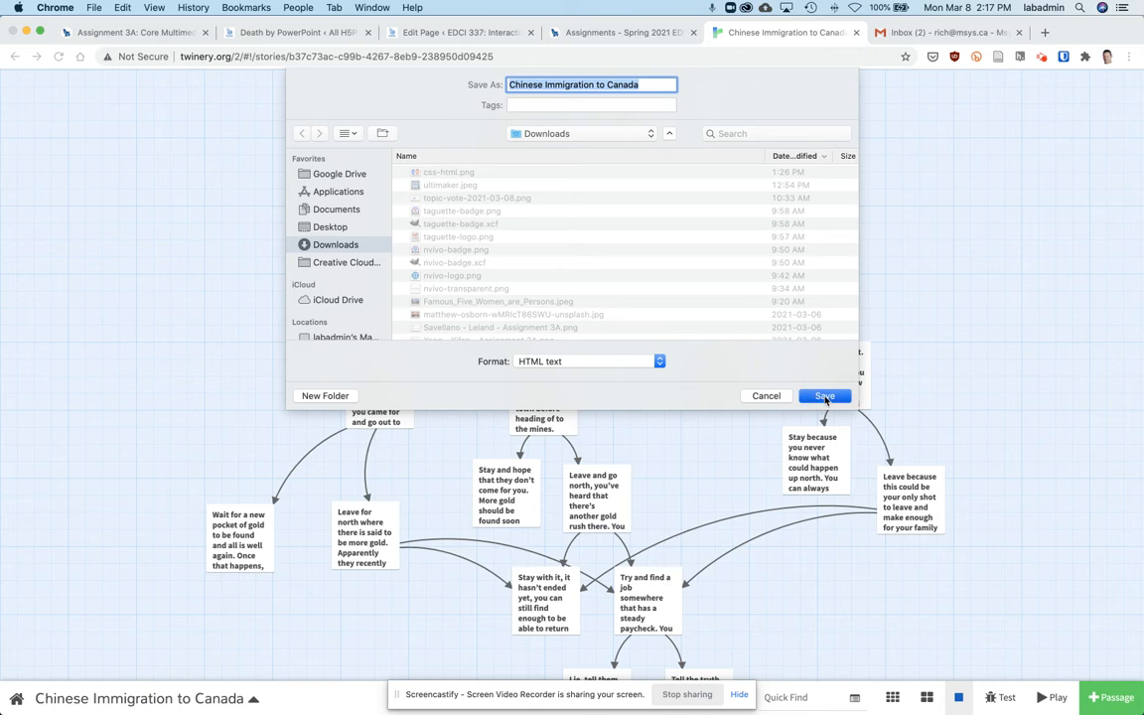
{"action": "left_click", "coordinate": [824, 395]}
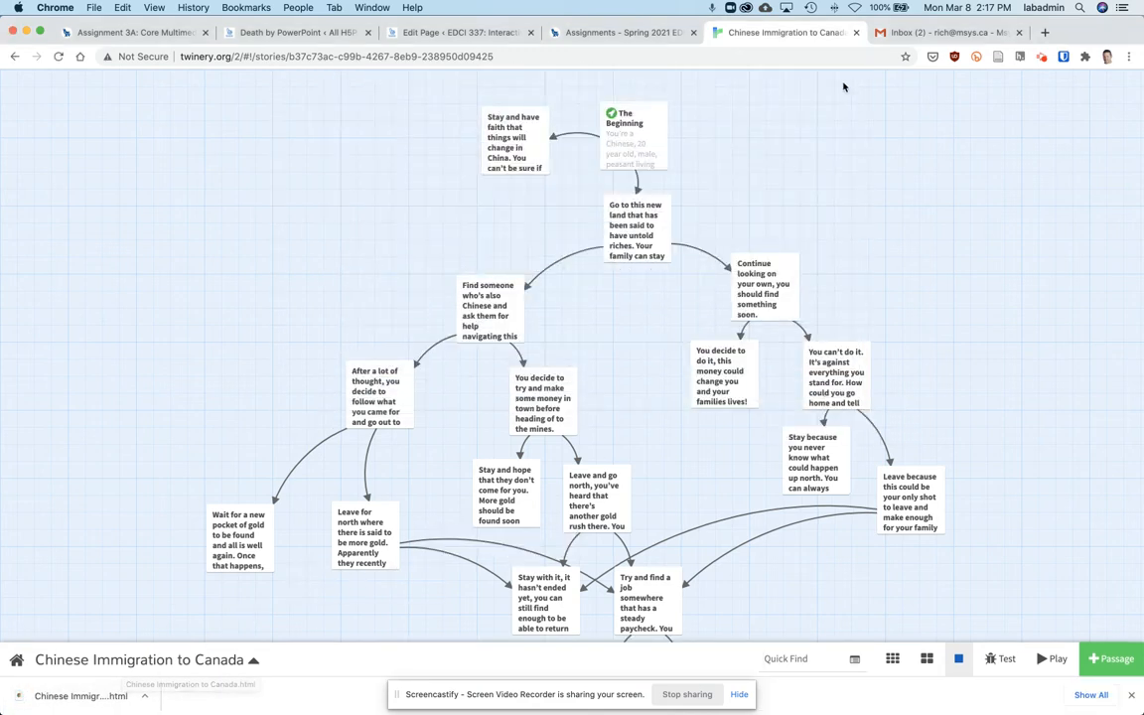
{"action": "left_click", "coordinate": [944, 31]}
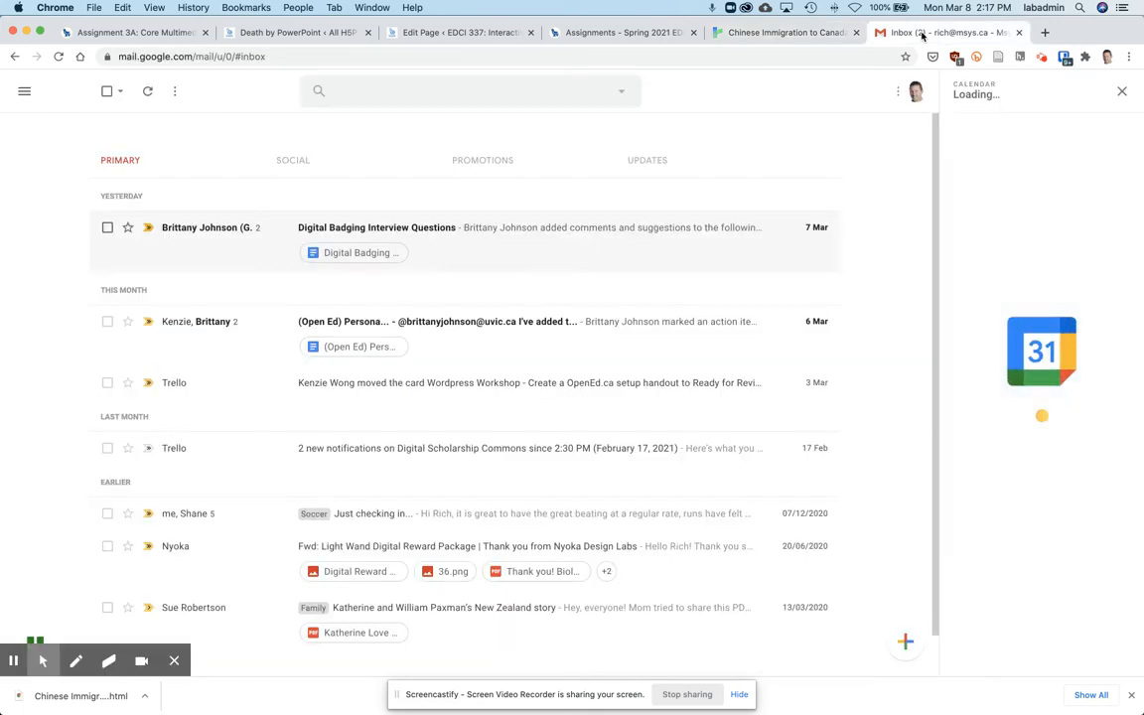
Step: Compose a new email to your own rmcc address with the subject 'Twine Story'
{"action": "left_click", "coordinate": [906, 641]}
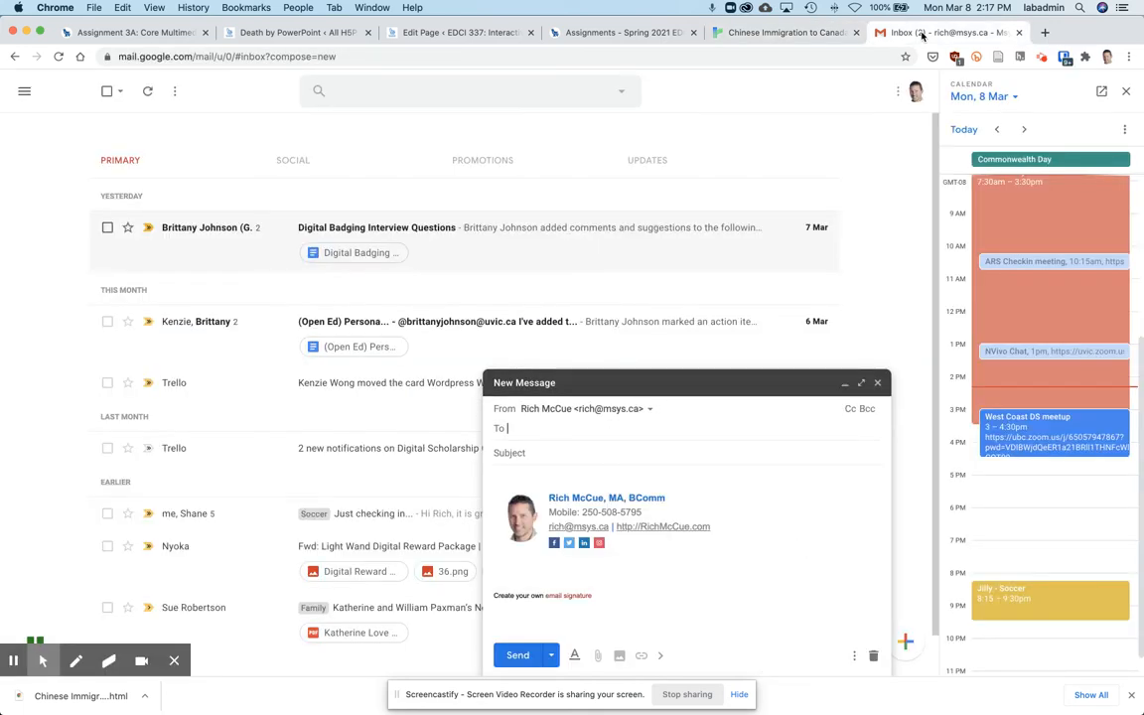
{"action": "type", "text": "rmcc"}
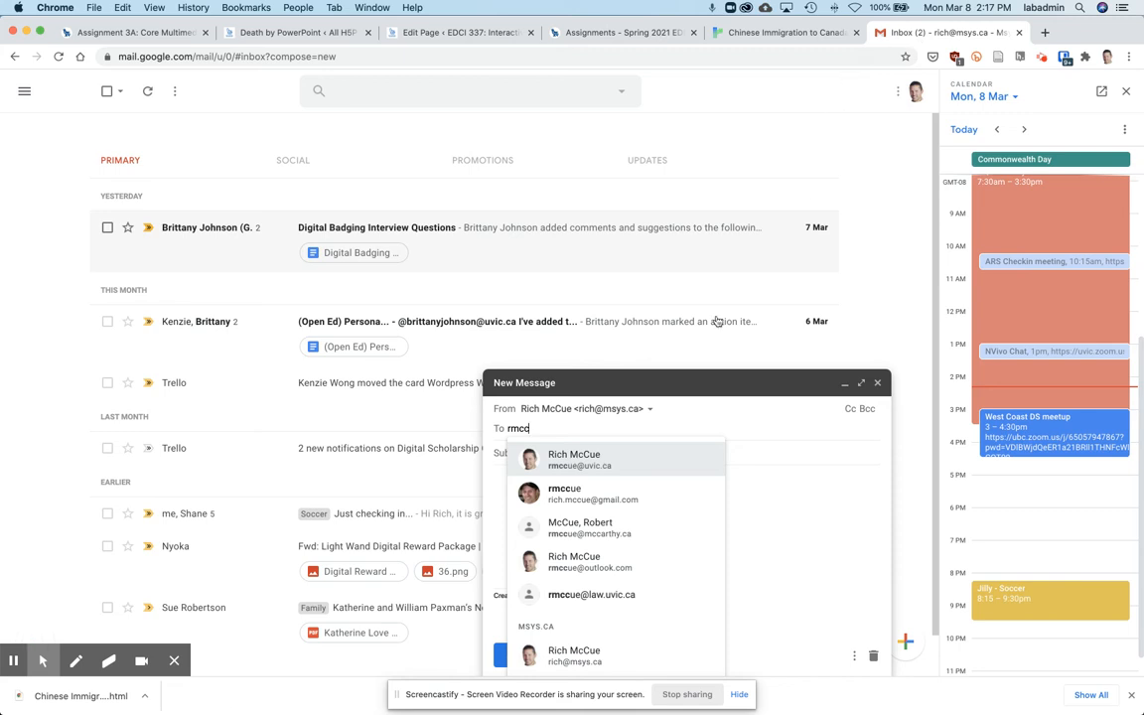
{"action": "left_click", "coordinate": [574, 459]}
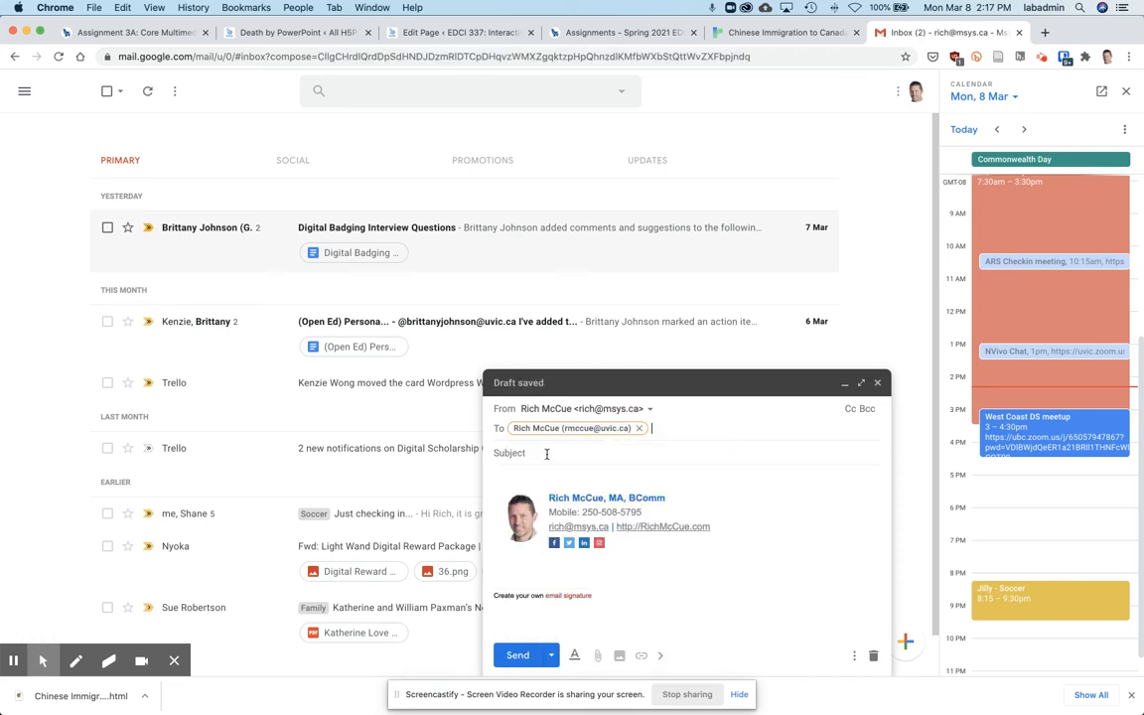
{"action": "type", "text": "Twine"}
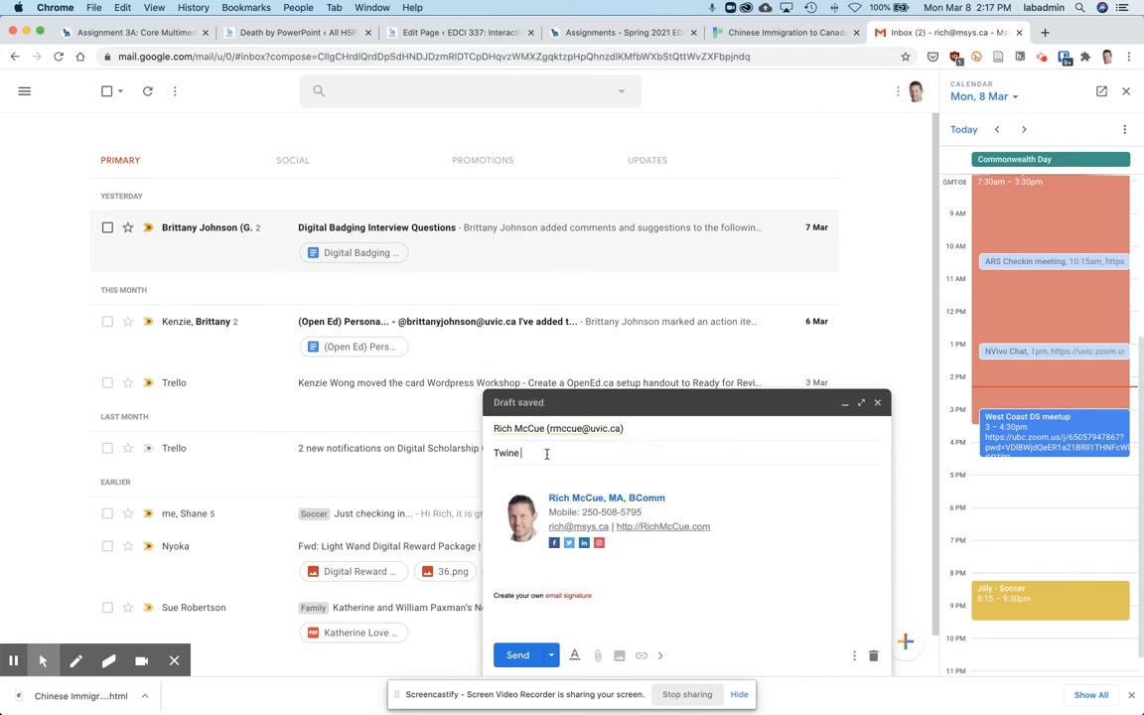
{"action": "type", "text": "Story"}
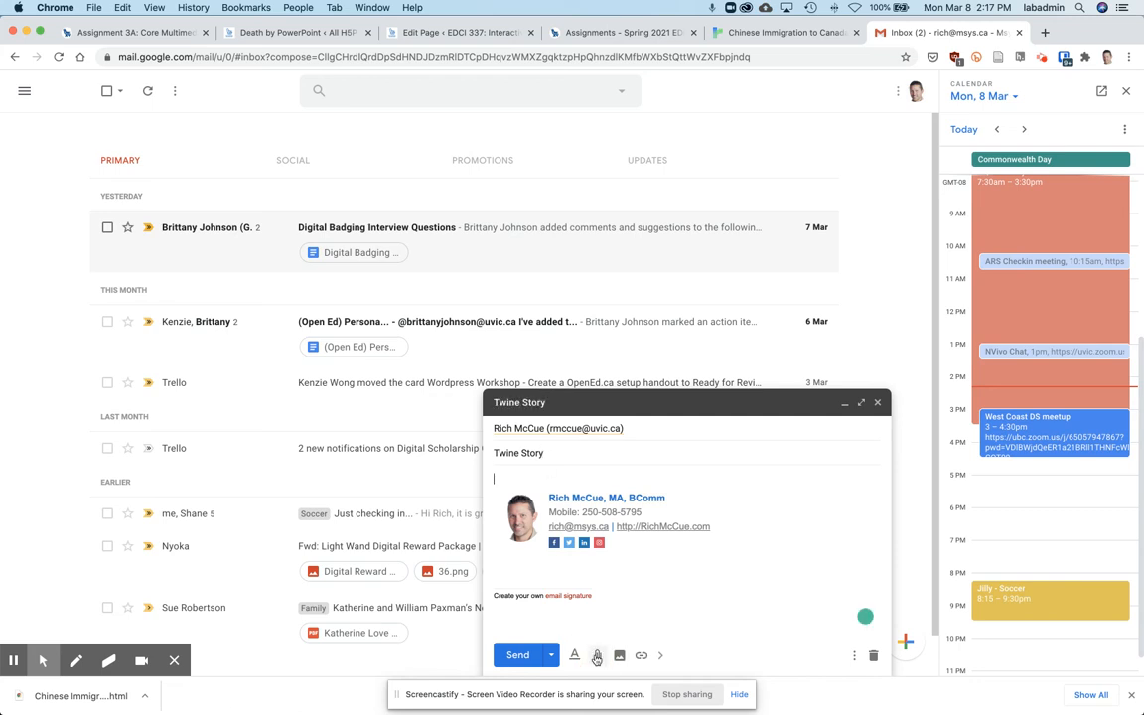
Step: Attach 'Chinese Immigration to Canada.html' from Downloads to the draft
{"action": "left_click", "coordinate": [620, 655]}
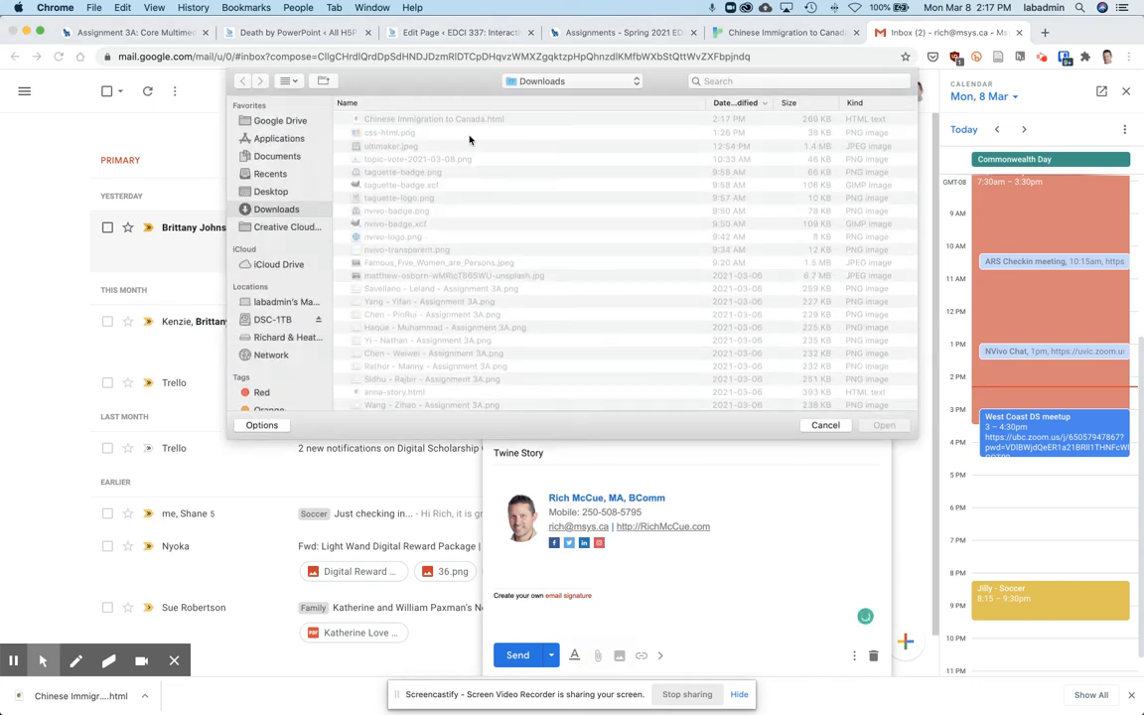
{"action": "left_click", "coordinate": [433, 119]}
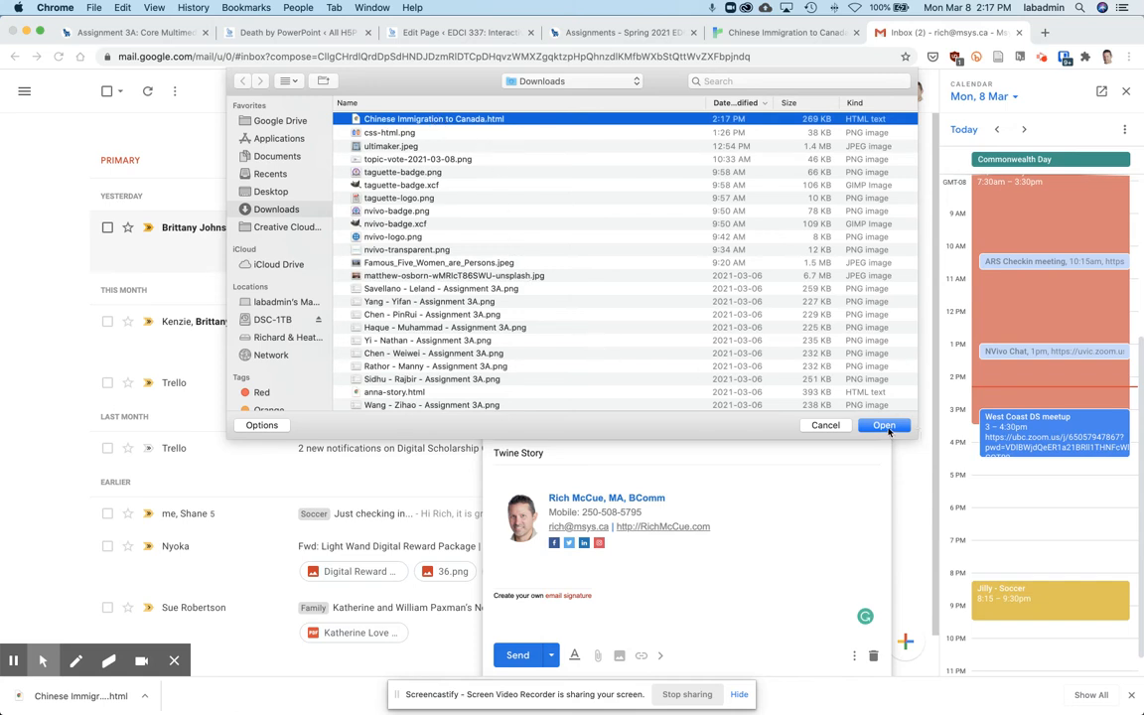
{"action": "left_click", "coordinate": [882, 425]}
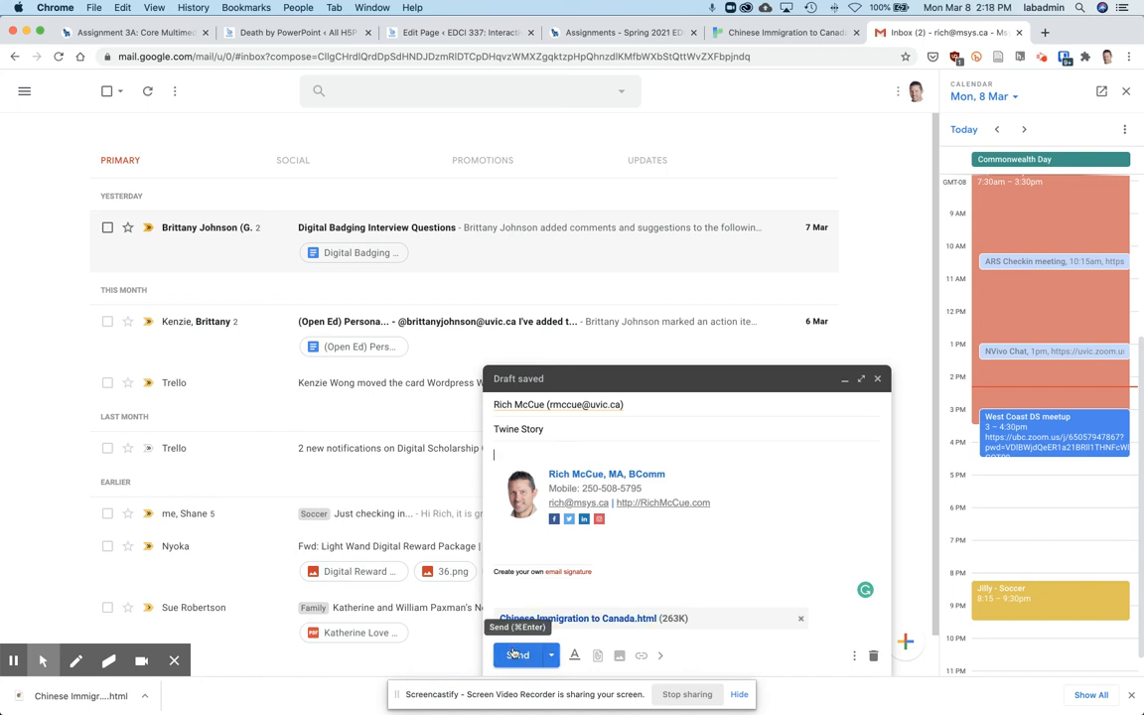
Step: Send the Twine Story email with its HTML attachment and return to the inbox
{"action": "left_click", "coordinate": [516, 656]}
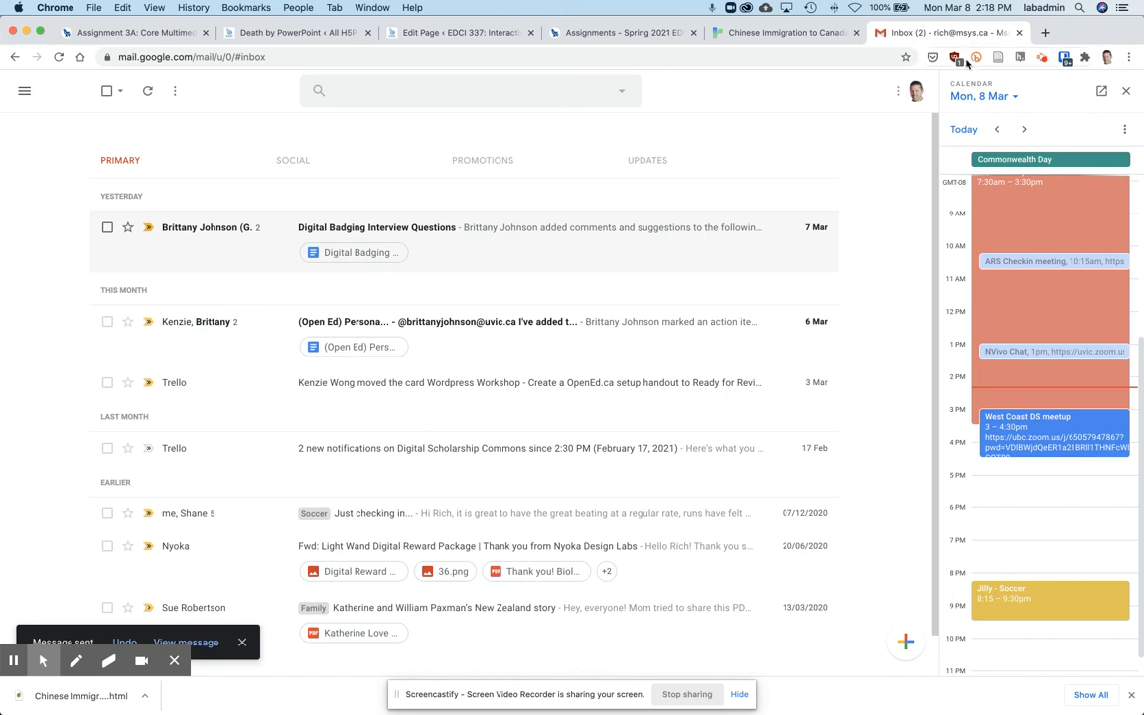
{"action": "left_click", "coordinate": [957, 55]}
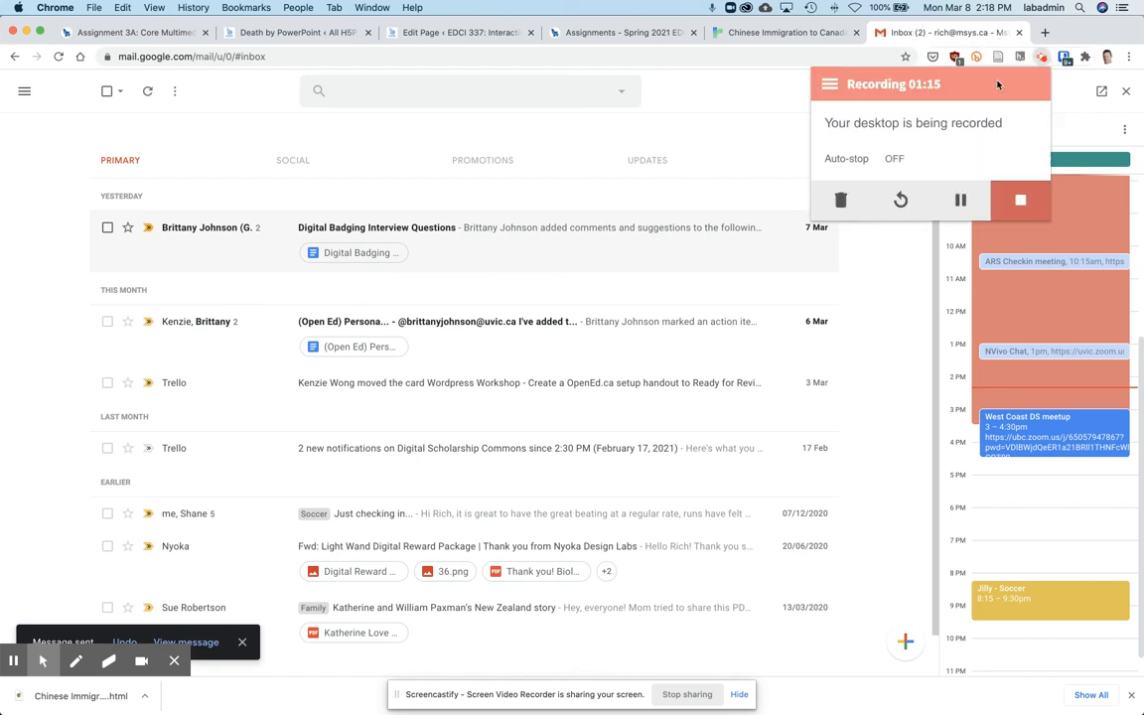